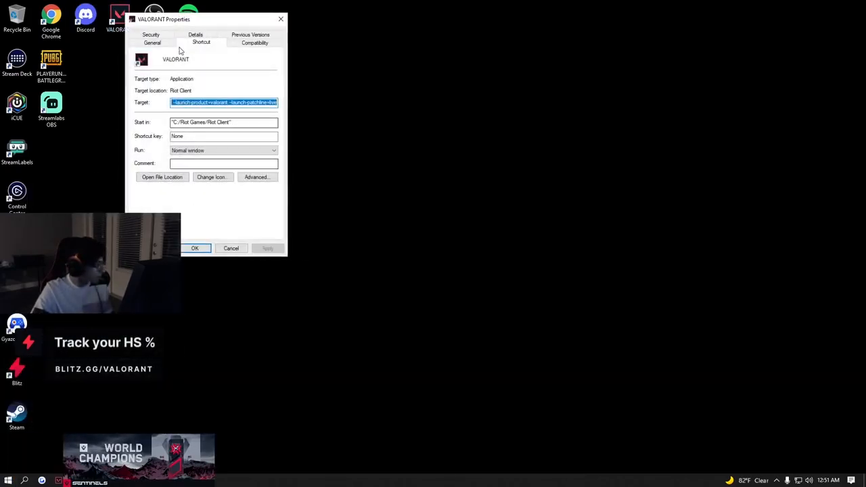
Keep Disable fullscreen optimizations checked in the VALORANT shortcut's Compatibility tab and confirm with OK
left_click(255, 42)
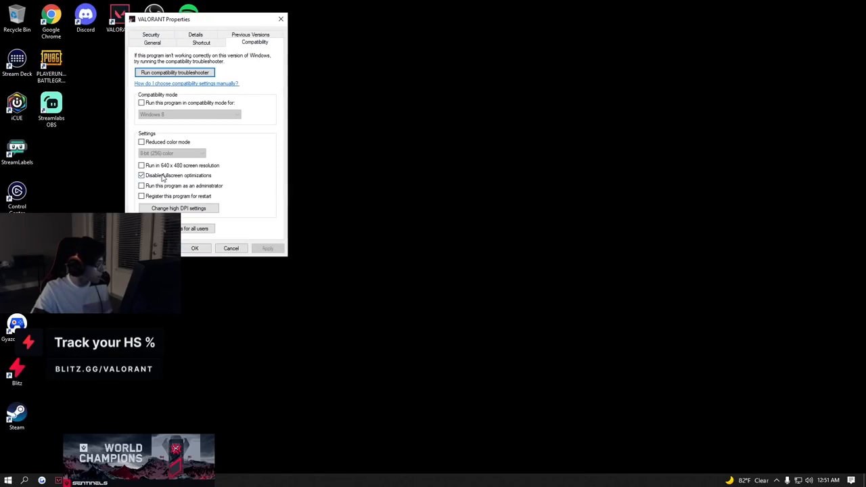
left_click(178, 207)
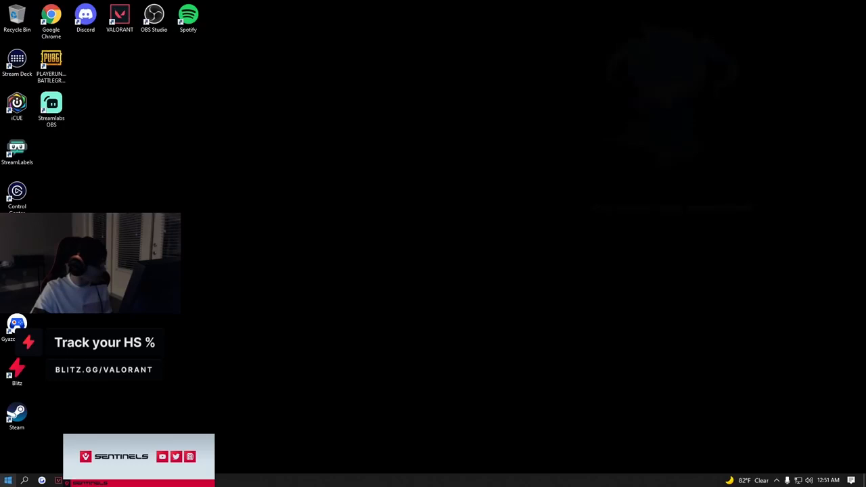
Switch hardware-accelerated GPU scheduling on, browse into the Riot Games folder, then close the window
left_click(7, 480)
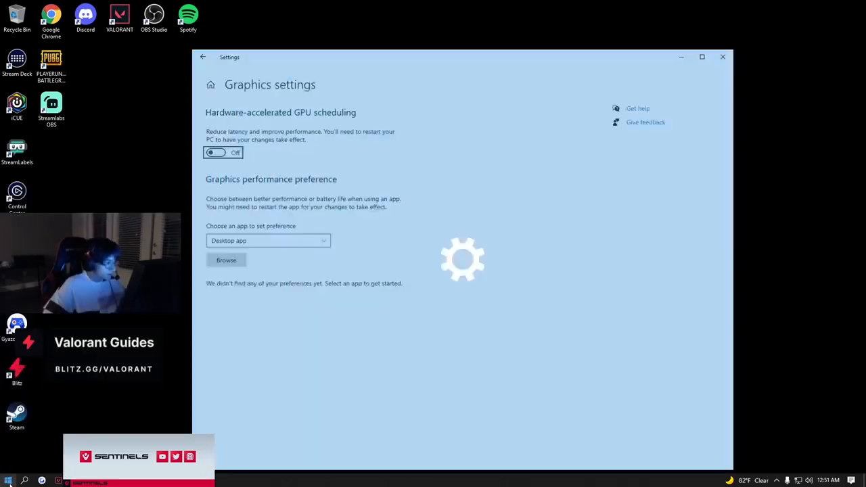
left_click(213, 151)
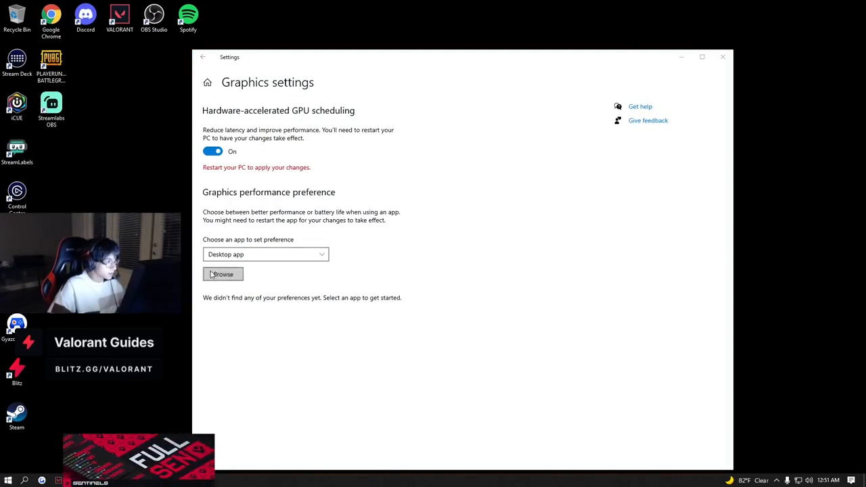
left_click(223, 274)
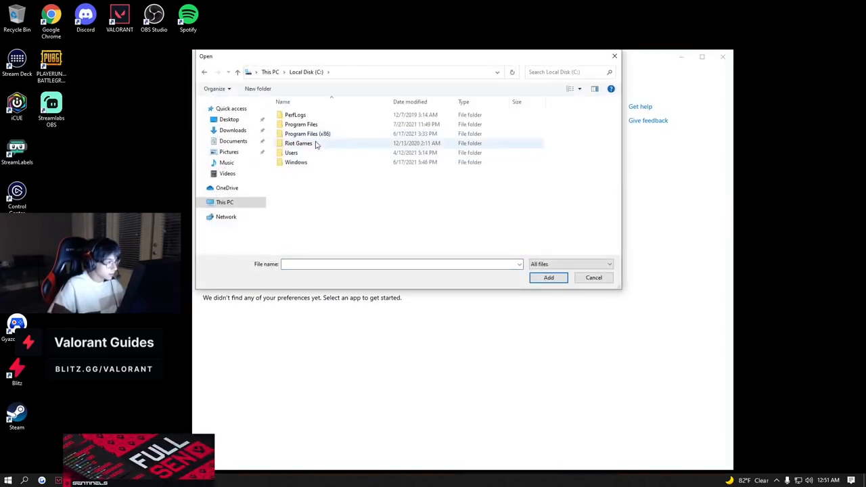
double_click(298, 143)
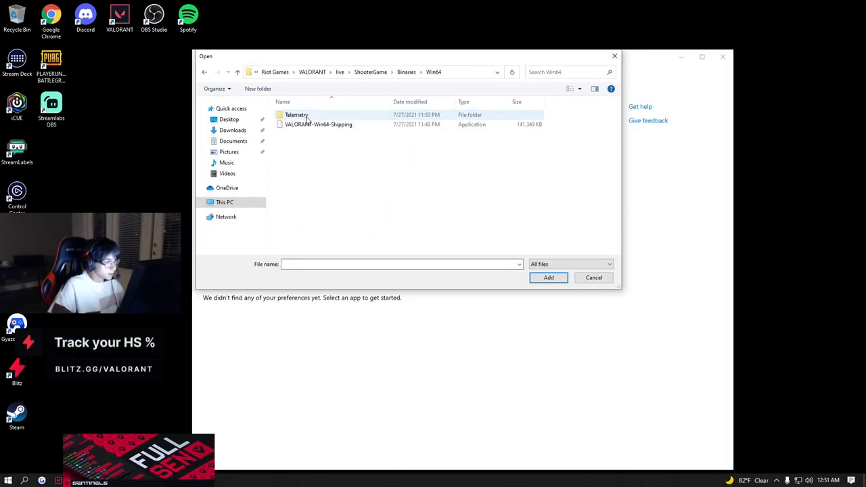
left_click(548, 278)
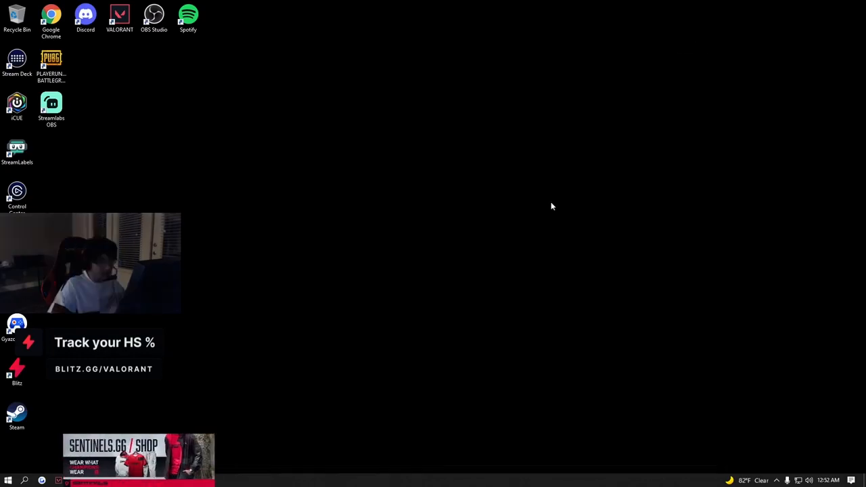
mouse_move(603, 270)
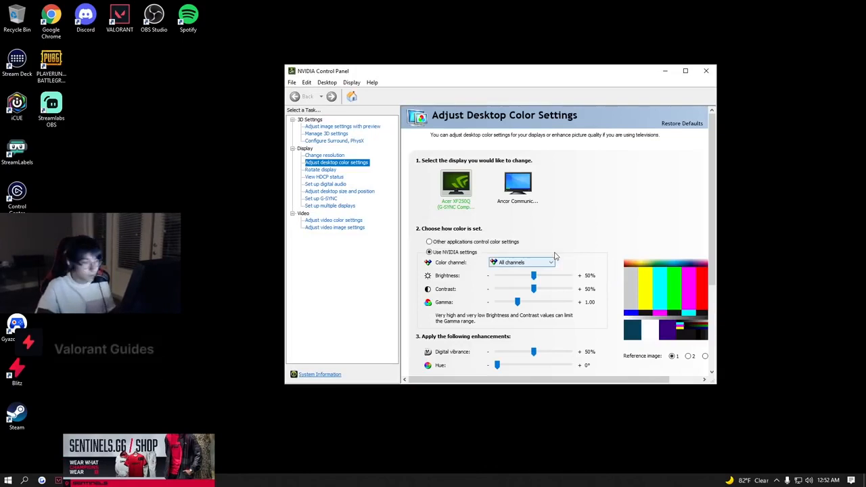
Review the G-SYNC setup page and scroll through the NVIDIA global 3D settings
left_click(321, 198)
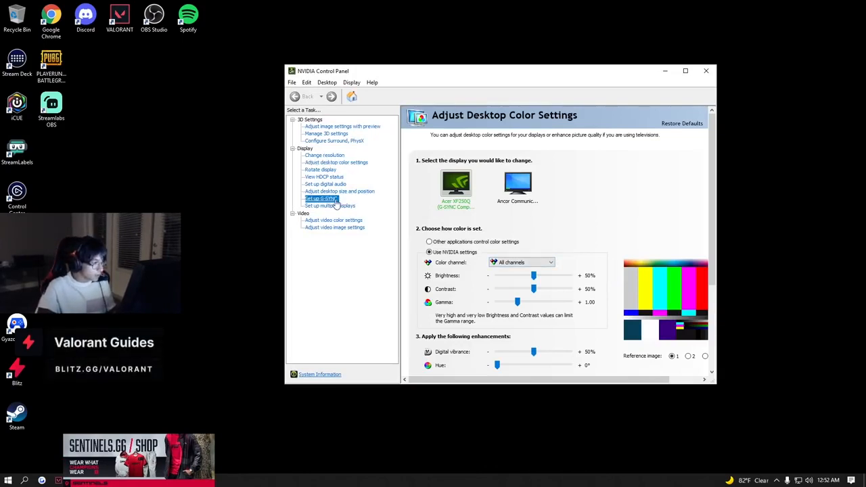
left_click(321, 197)
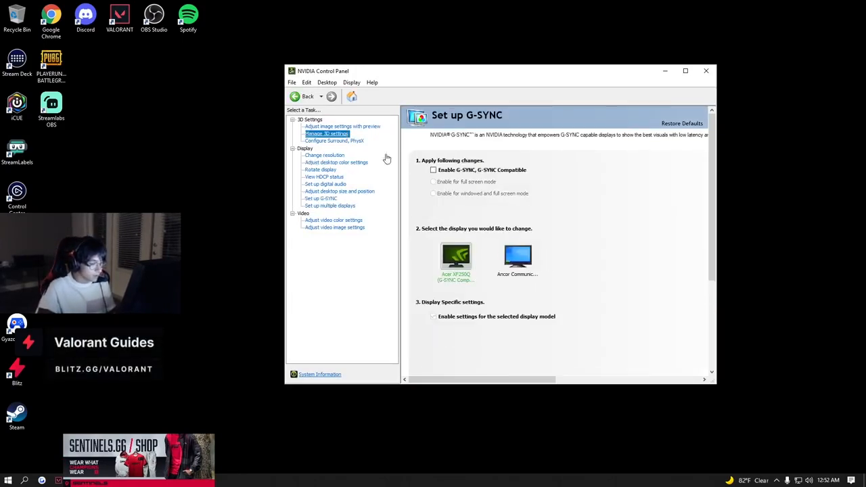
left_click(326, 134)
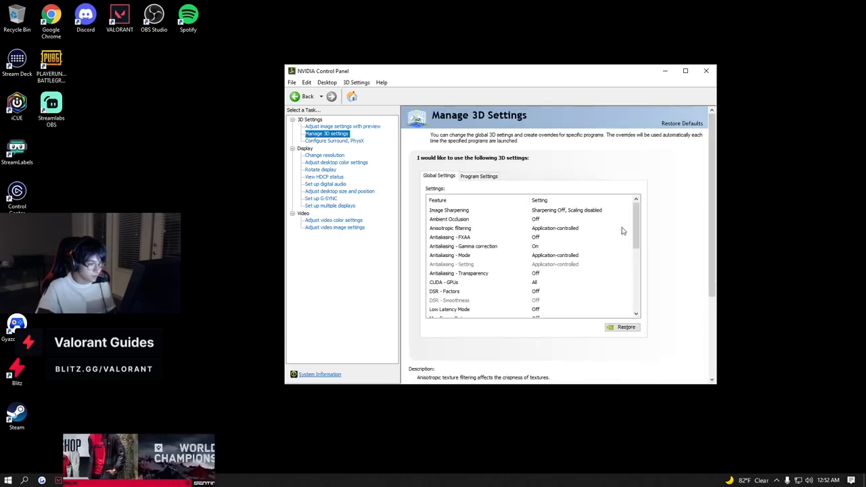
scroll("down", 3)
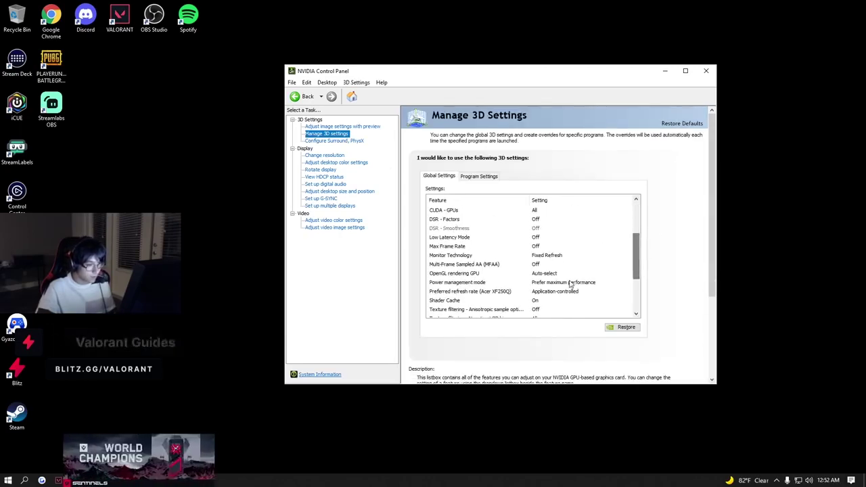
scroll("down", 3)
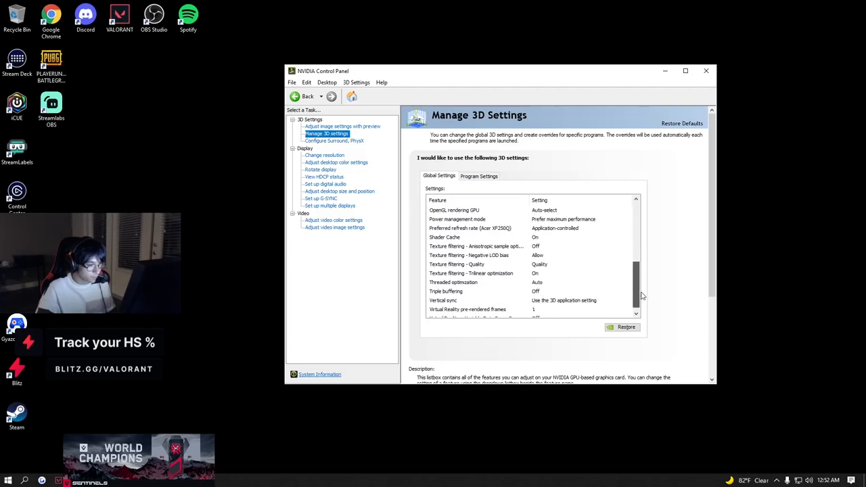
scroll("up", 3)
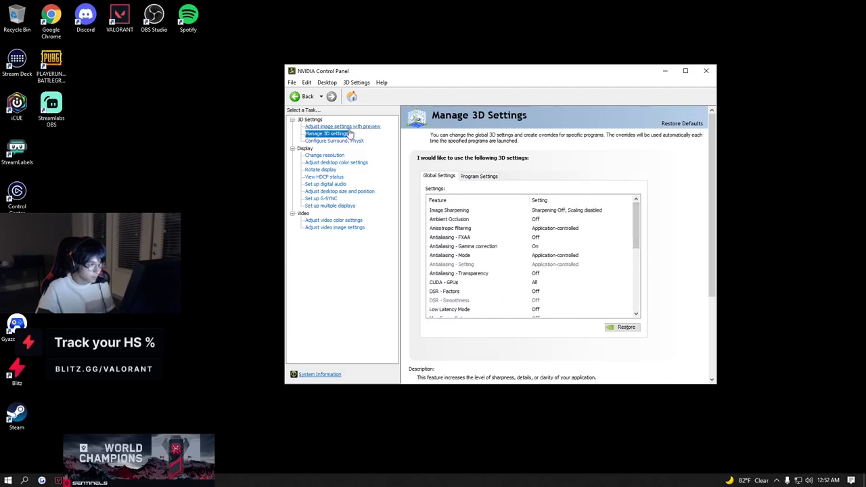
Set image settings preview to emphasize Performance, recheck global 3D settings, and bring up Start
left_click(342, 127)
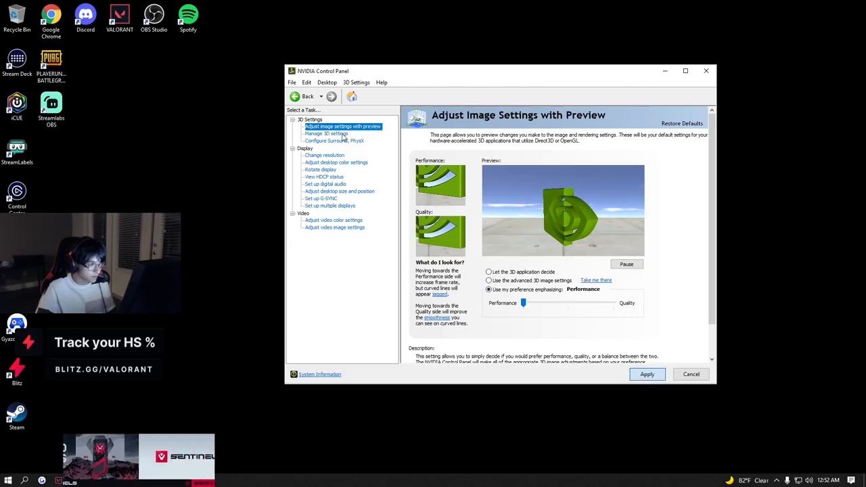
left_click(327, 133)
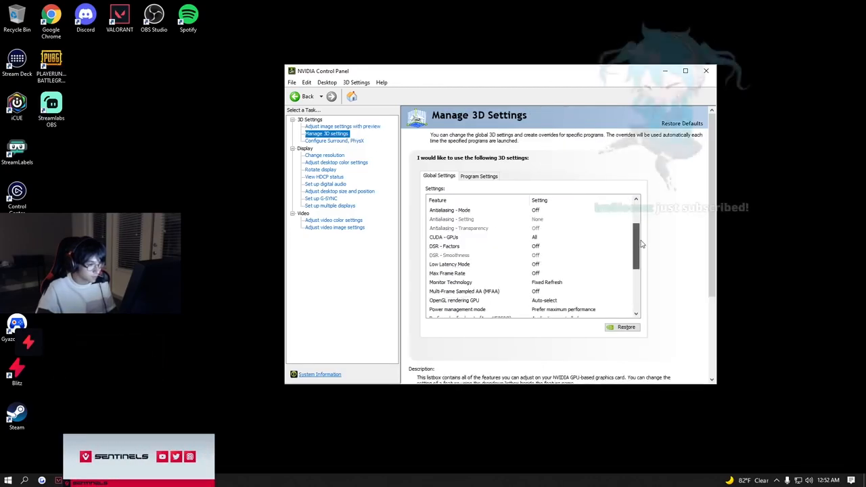
scroll("down", 3)
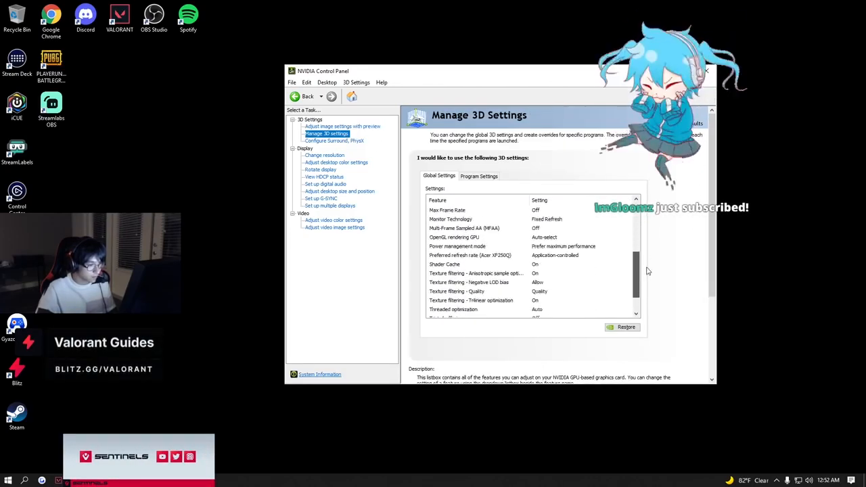
left_click(8, 480)
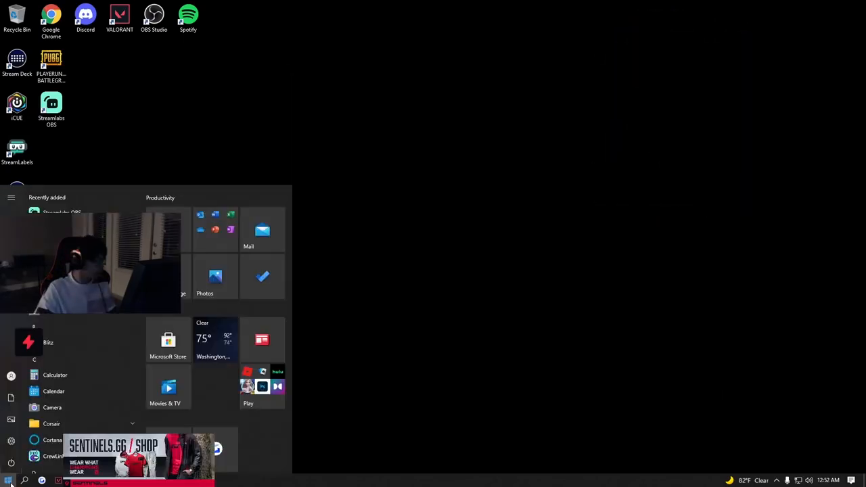
Search 'ba', switch Let apps run in the background off, and return to Settings Home
type("backgrou")
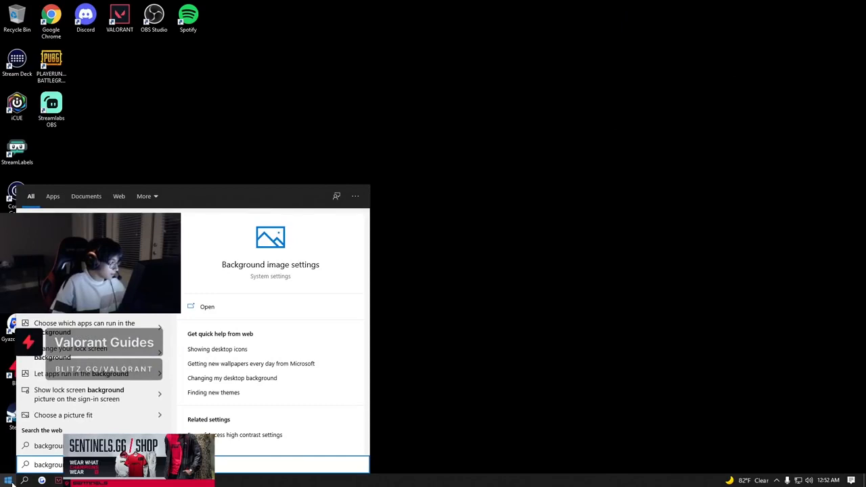
left_click(84, 322)
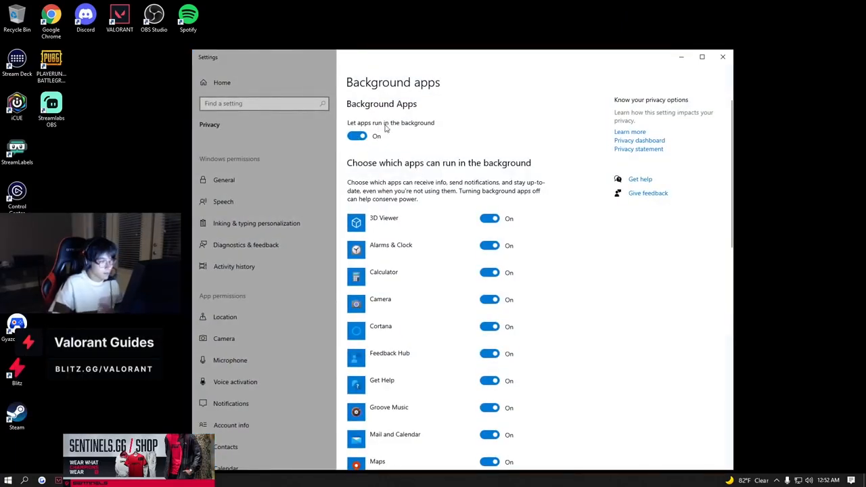
left_click(356, 136)
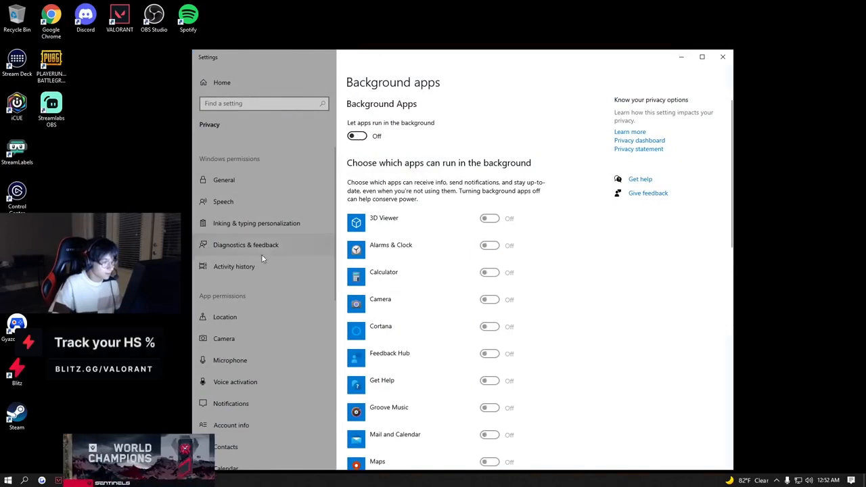
scroll("down", 3)
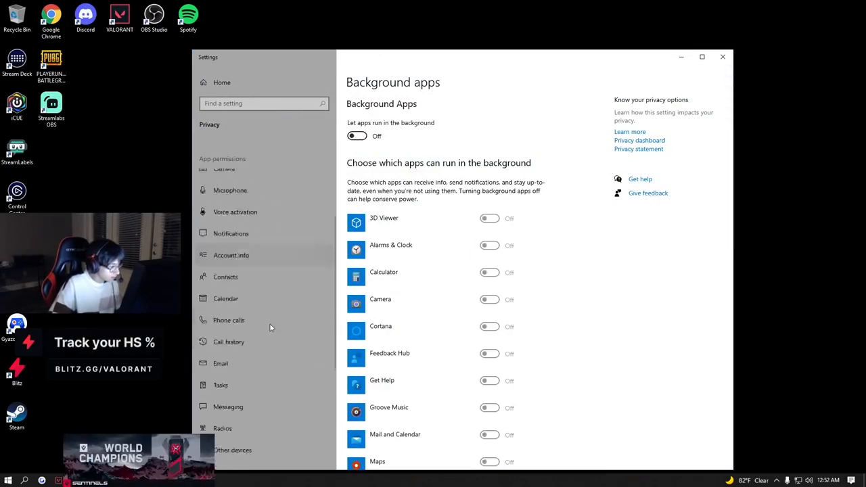
scroll("down", 3)
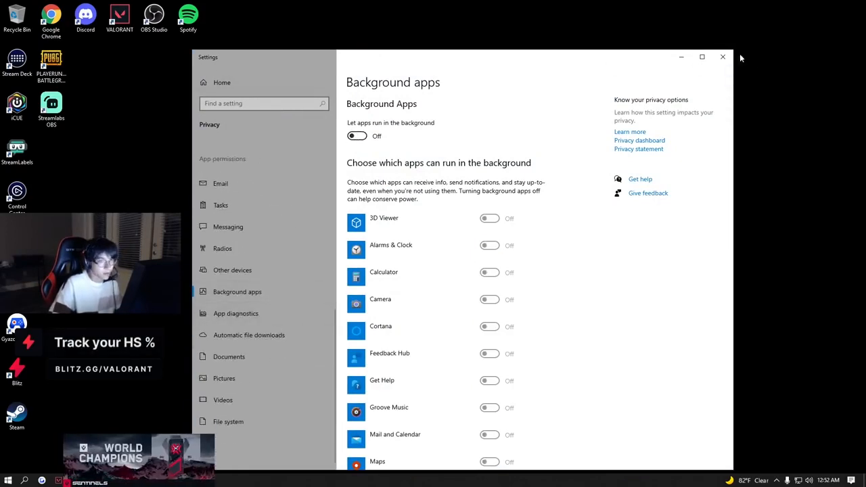
left_click(222, 82)
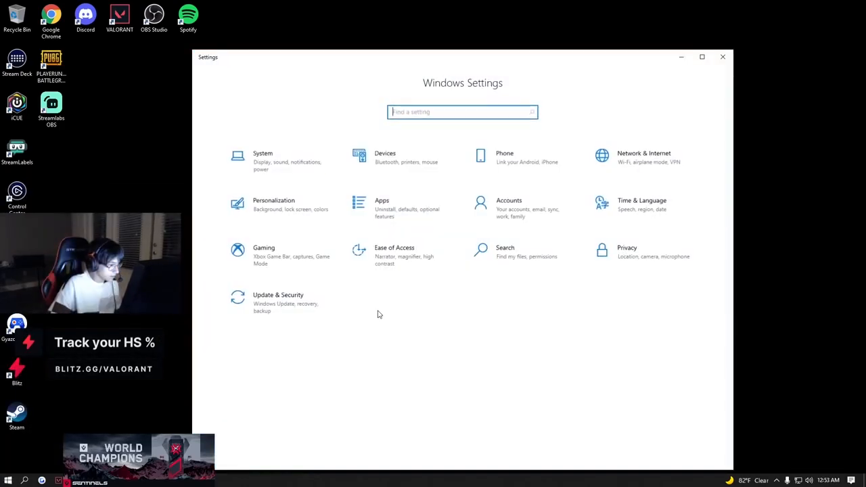
Turn off 'Allow downloads from other PCs' in Delivery Optimization, check Windows Update, and close Settings
left_click(278, 302)
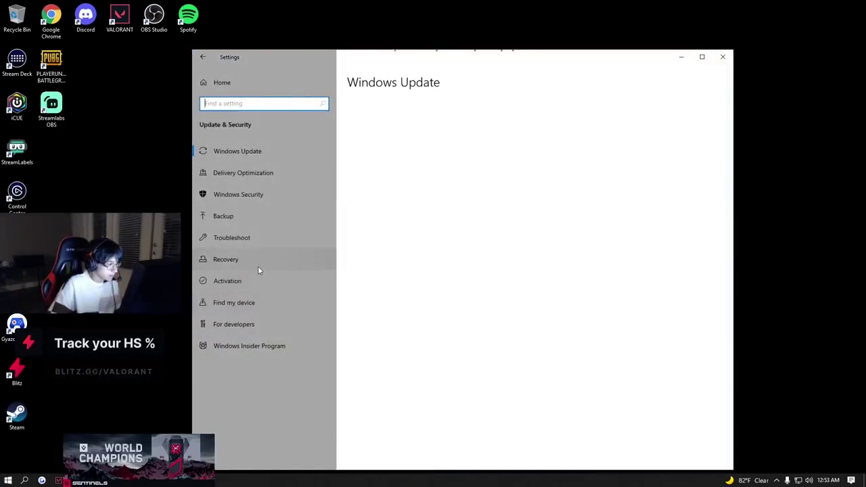
left_click(243, 173)
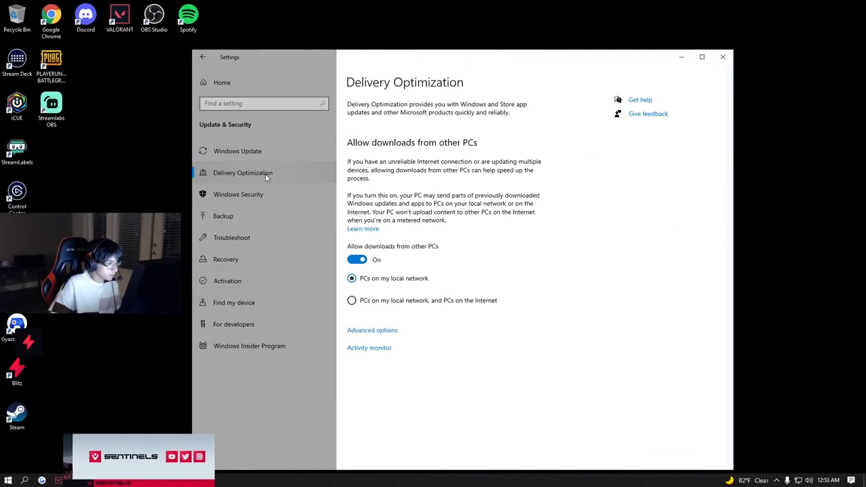
left_click(356, 259)
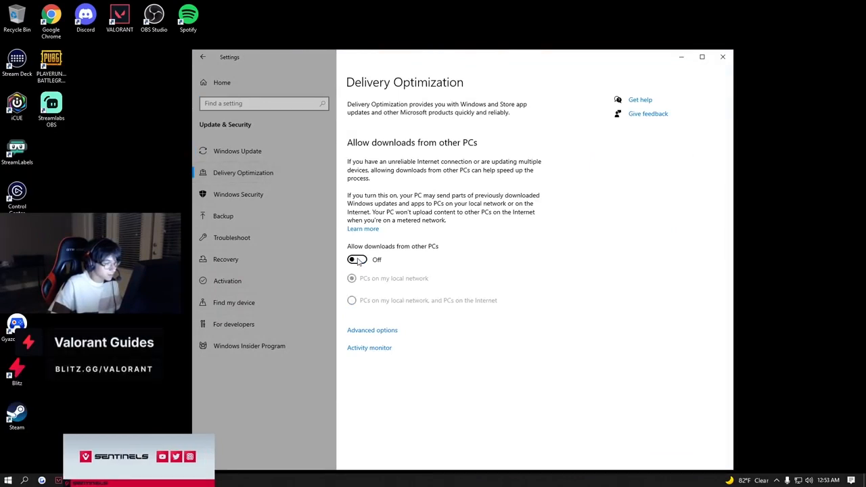
left_click(238, 151)
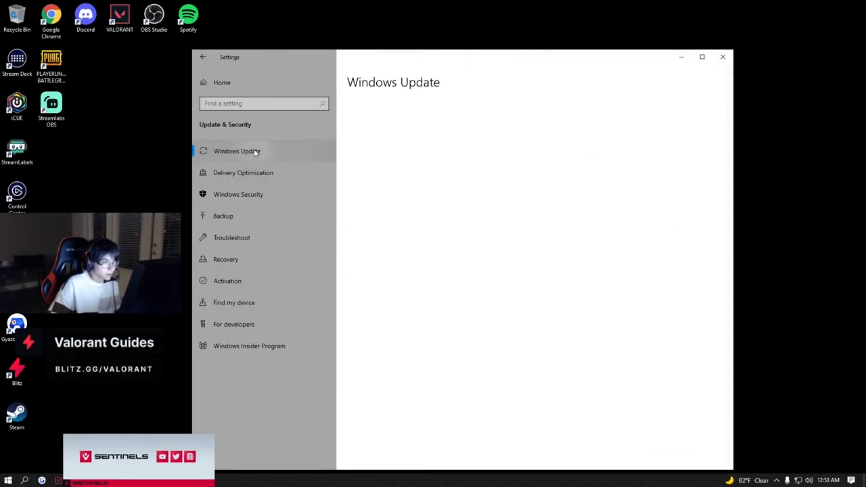
left_click(237, 151)
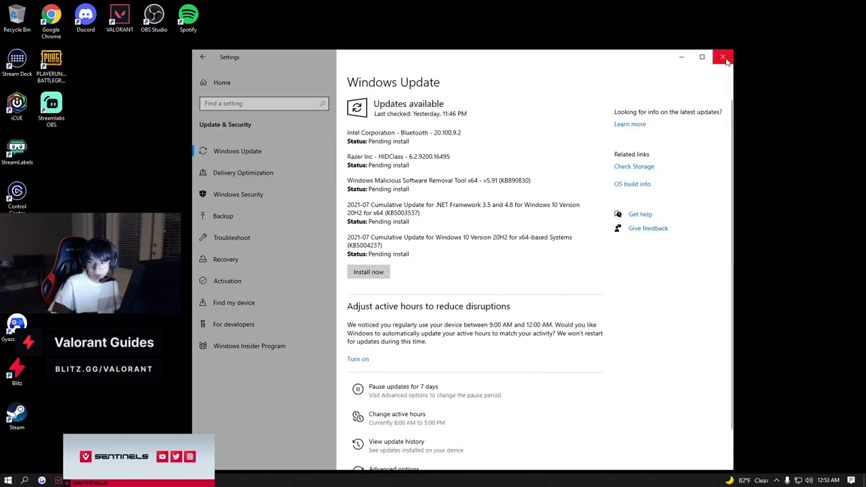
left_click(722, 57)
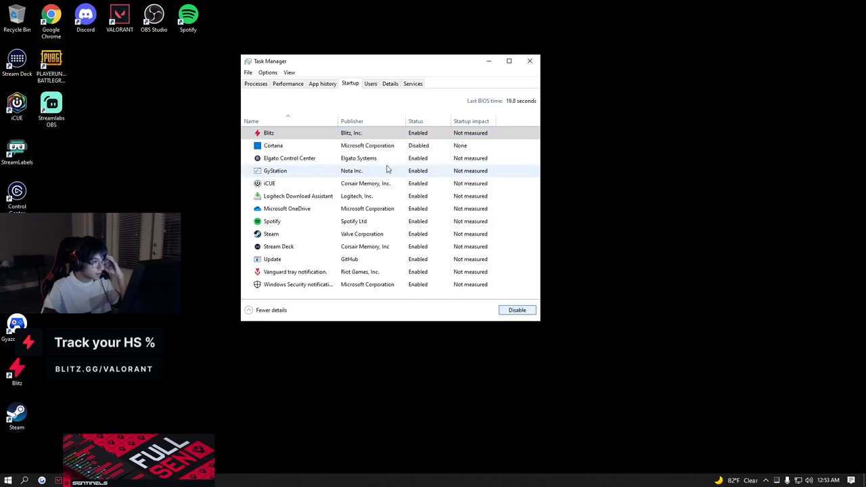
Disable Blitz, Elgato Control Center, Spotify and Windows Security notification at startup, keeping Vanguard enabled
left_click(517, 310)
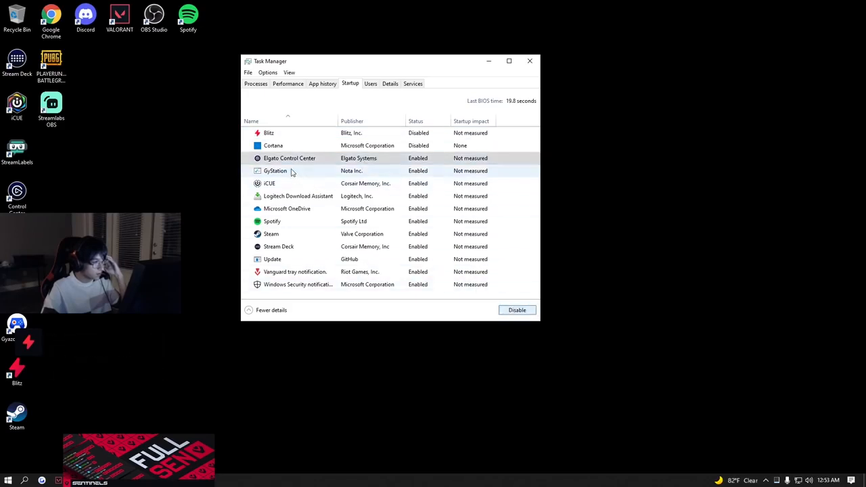
left_click(517, 310)
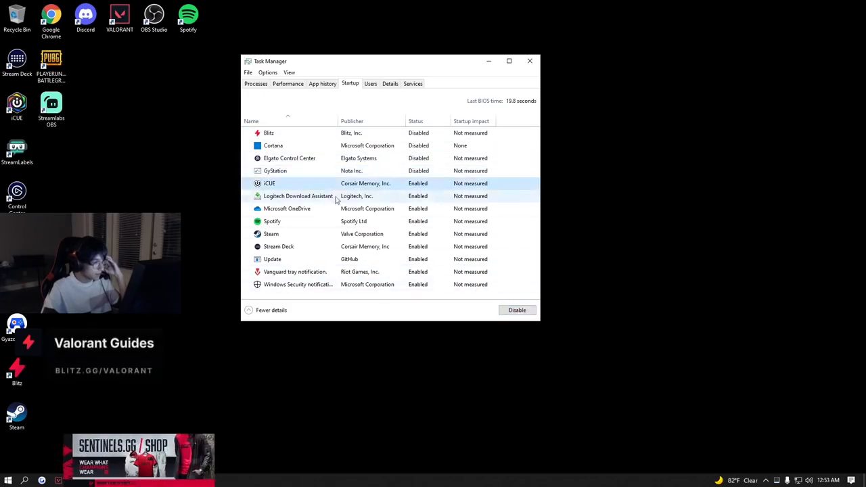
left_click(517, 310)
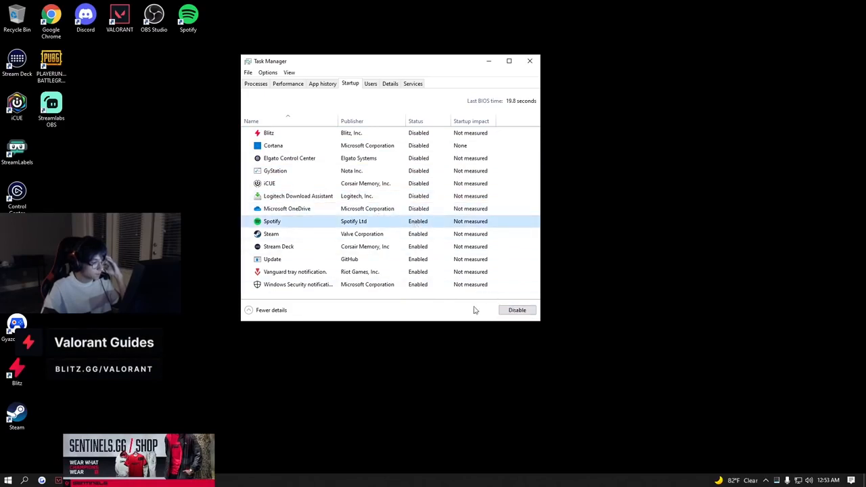
left_click(516, 310)
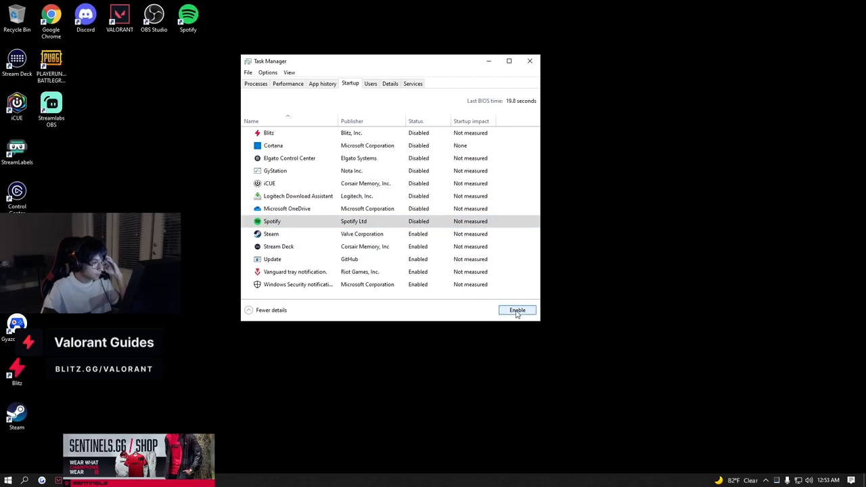
left_click(517, 310)
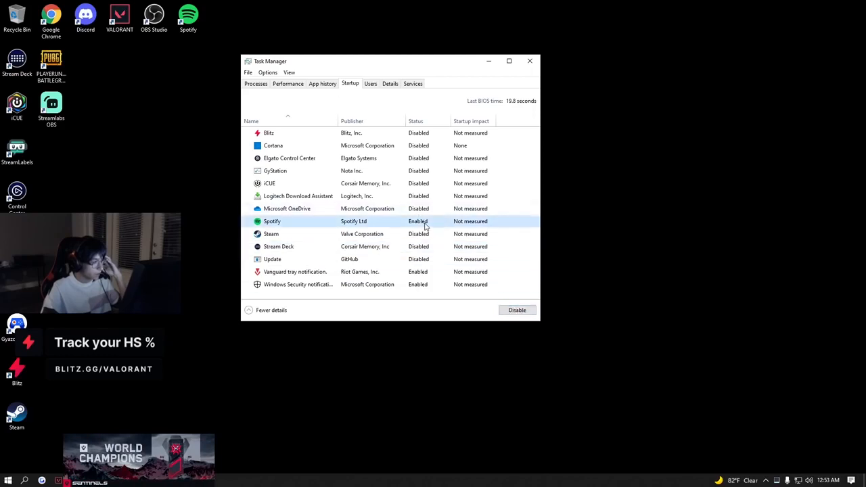
mouse_move(517, 310)
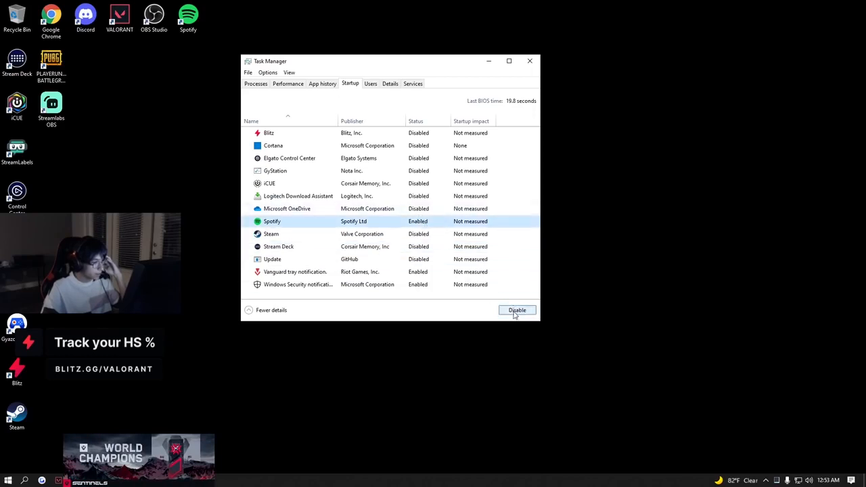
left_click(517, 310)
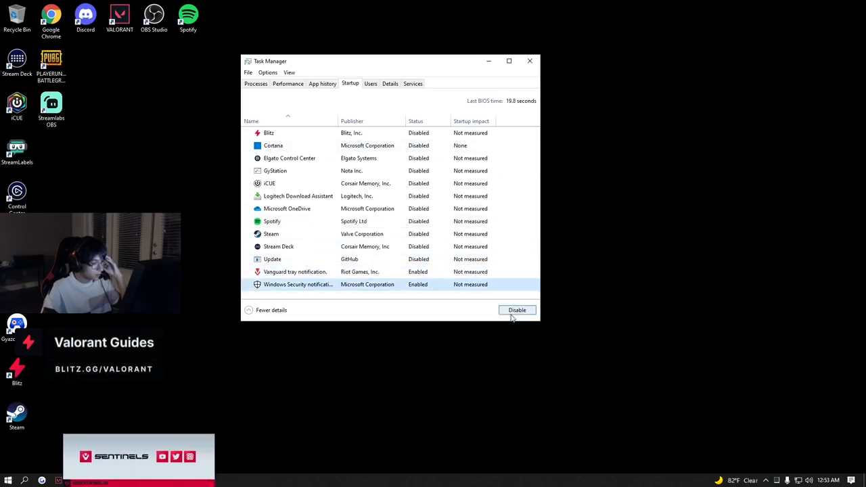
left_click(517, 310)
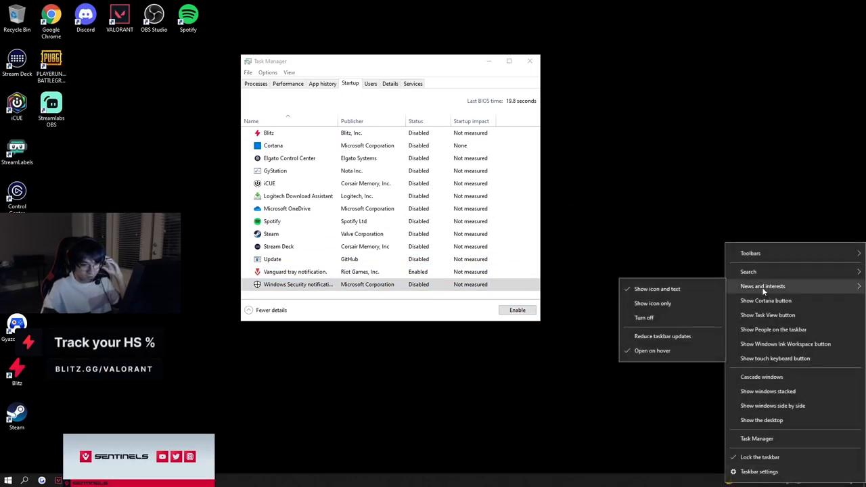
Choose Turn off under News and interests in the taskbar menu
left_click(749, 360)
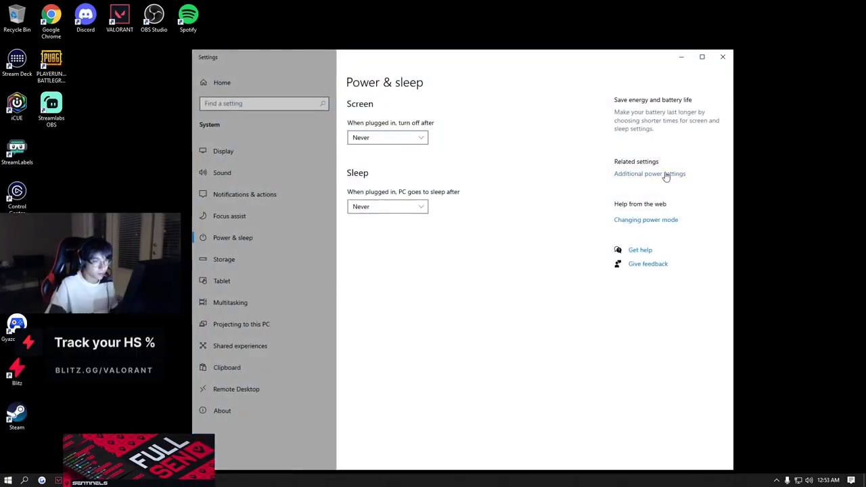
Select the High performance plan in Additional power settings, then close Power Options
left_click(649, 174)
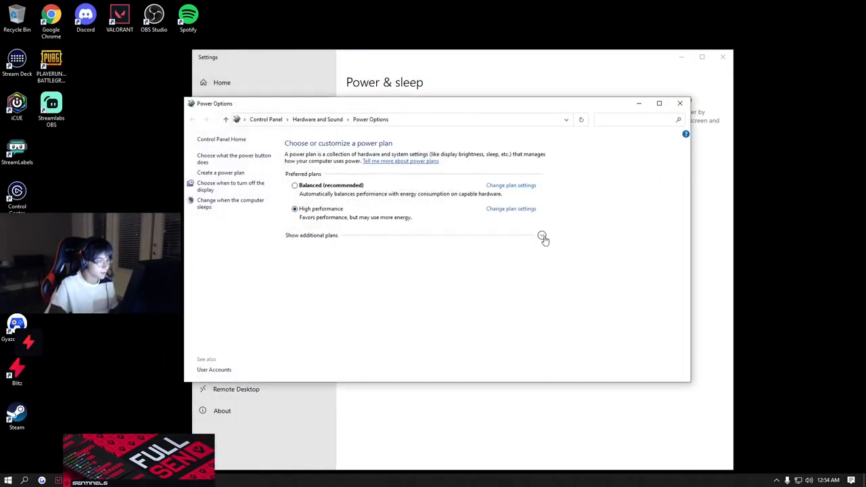
left_click(679, 103)
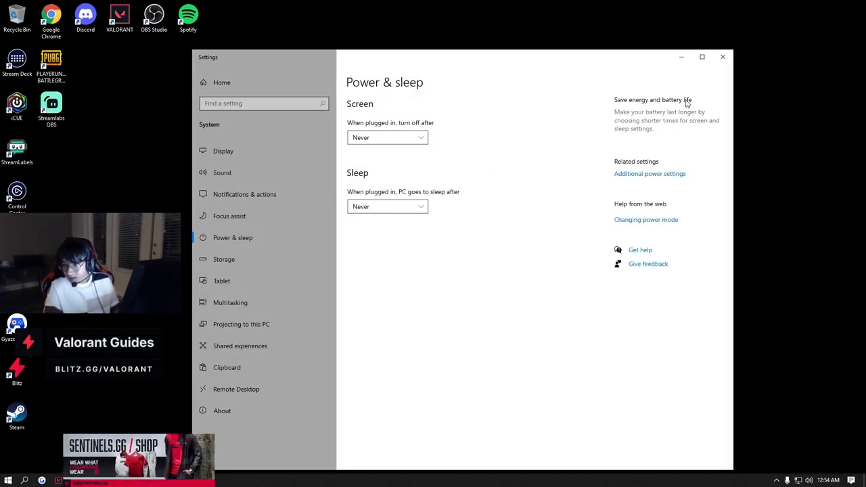
left_click(723, 56)
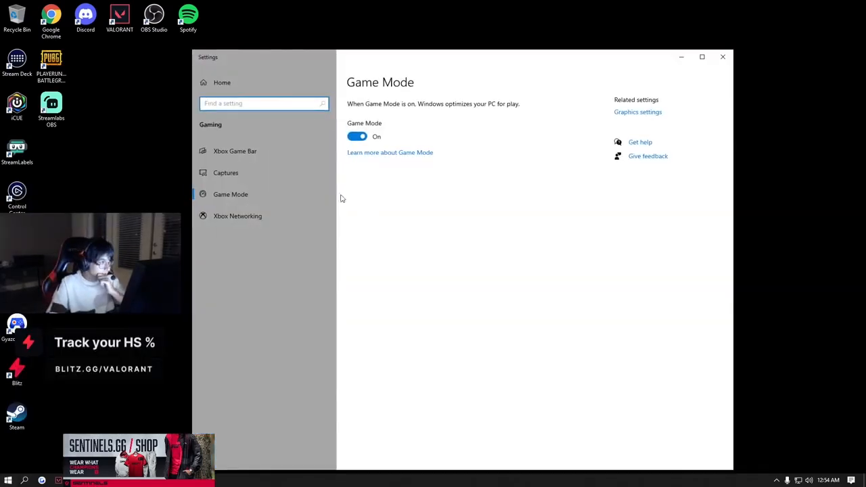
Switch Xbox Game Bar off in Gaming settings, briefly checking the Xbox Networking page
left_click(235, 151)
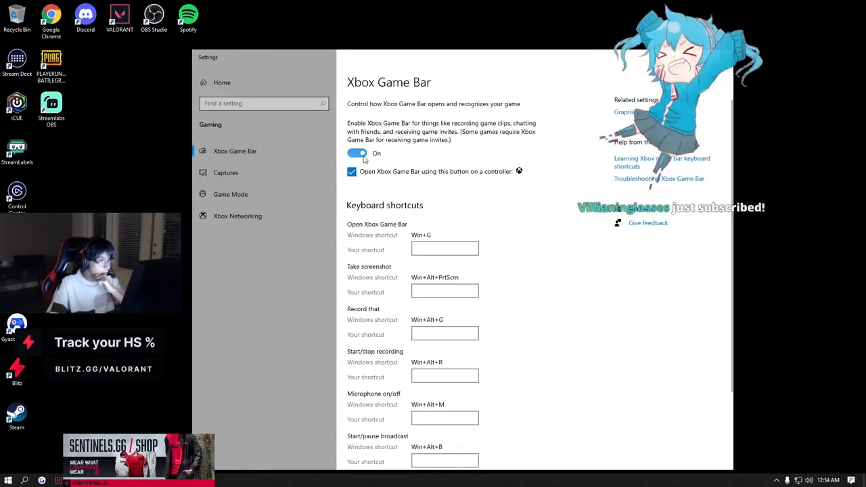
left_click(356, 153)
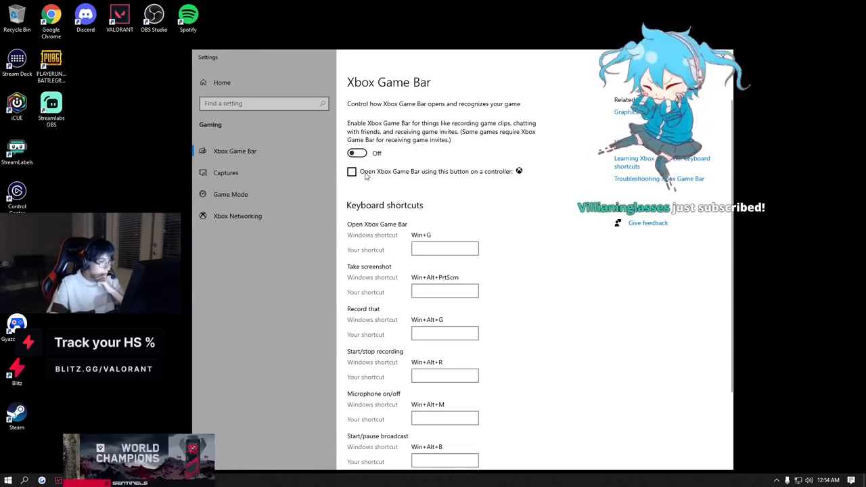
left_click(237, 215)
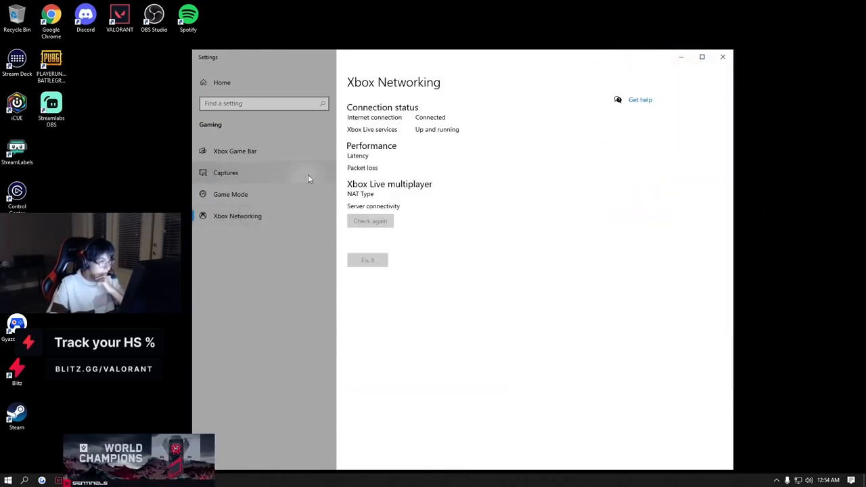
left_click(235, 151)
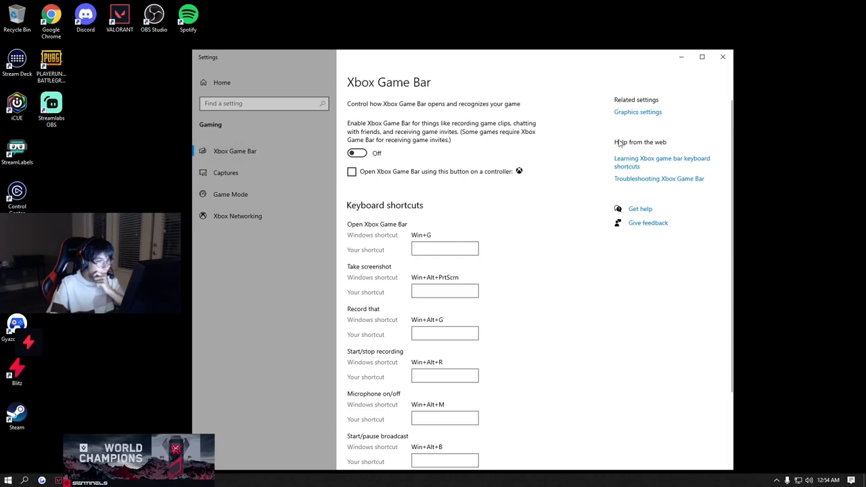
left_click(637, 111)
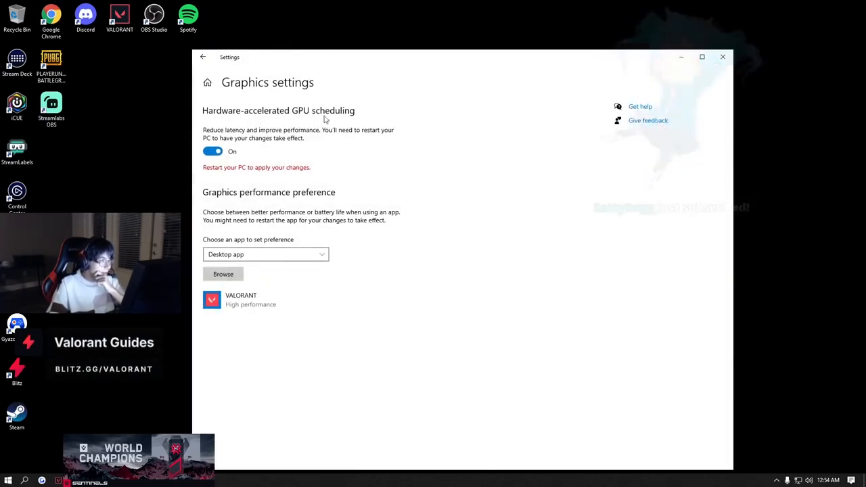
mouse_move(238, 169)
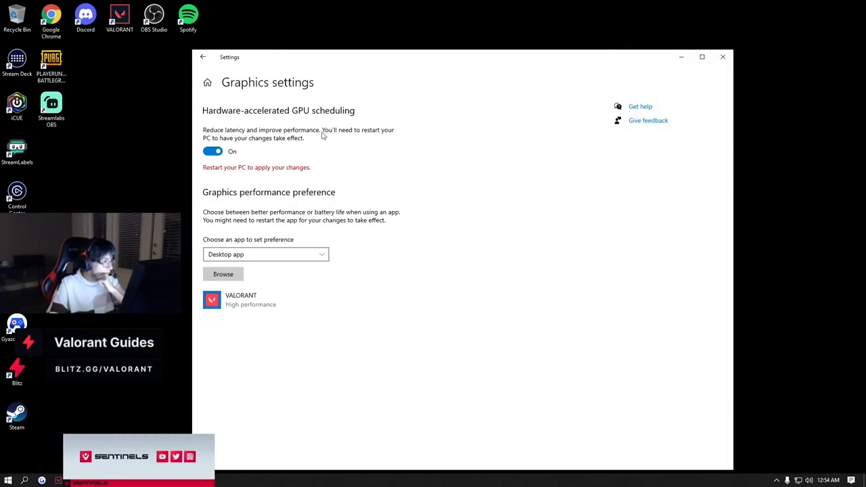
mouse_move(306, 110)
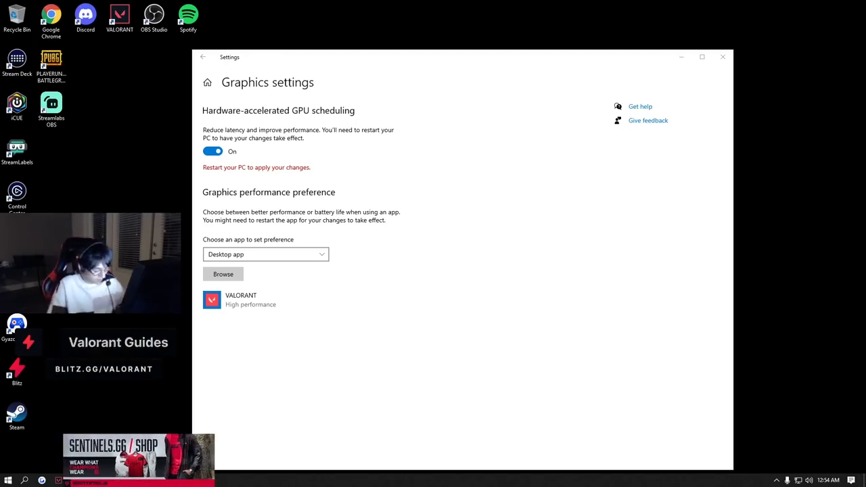
Close the graphics settings with GPU scheduling left on, showing the Start app list
left_click(8, 480)
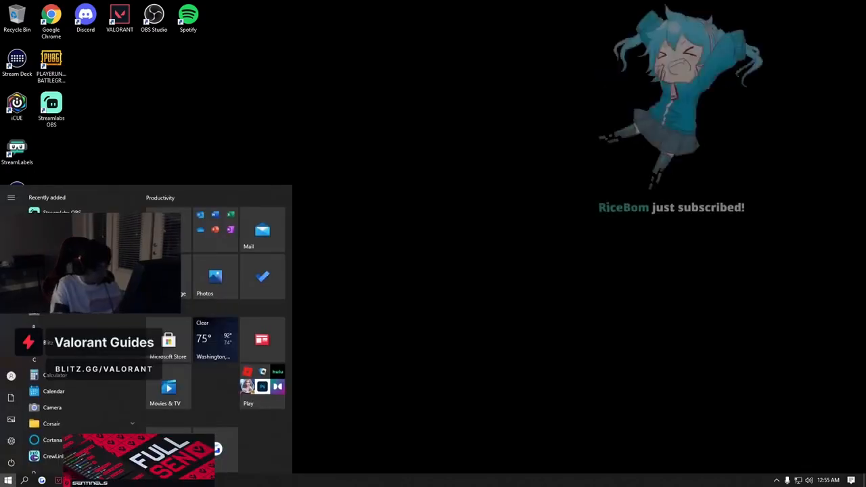